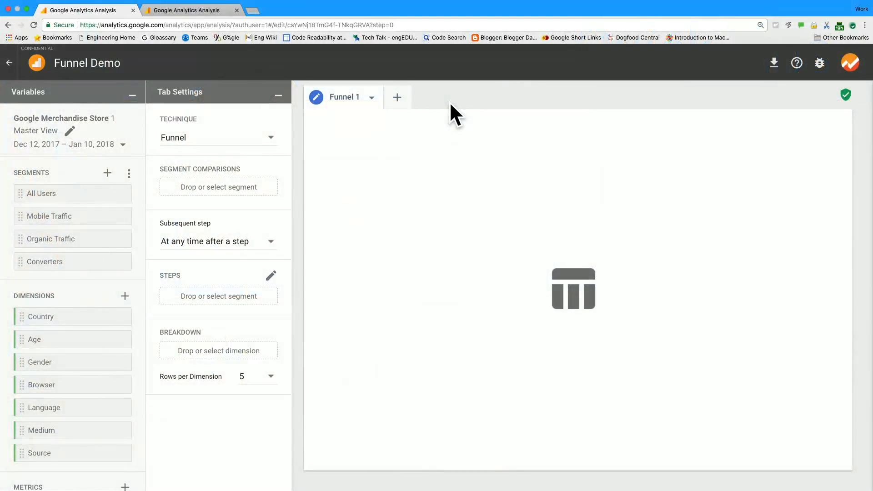
{"action": "mouse_move", "coordinate": [477, 216]}
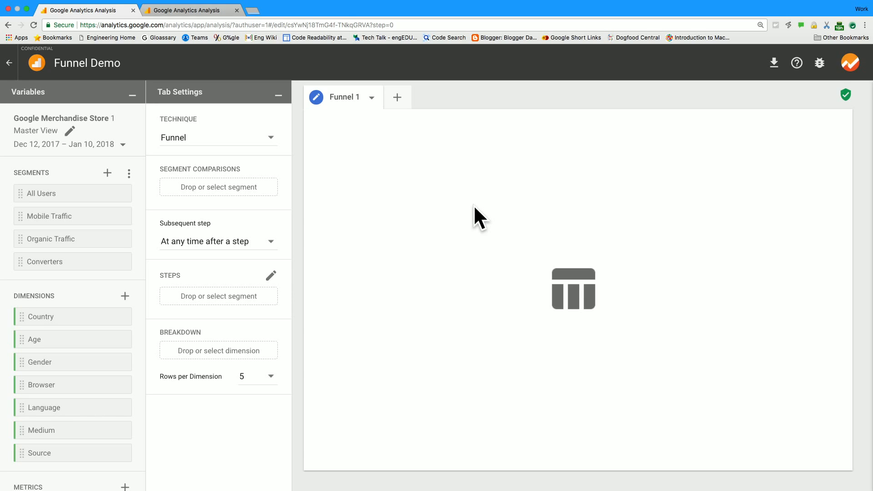
{"action": "mouse_move", "coordinate": [400, 227]}
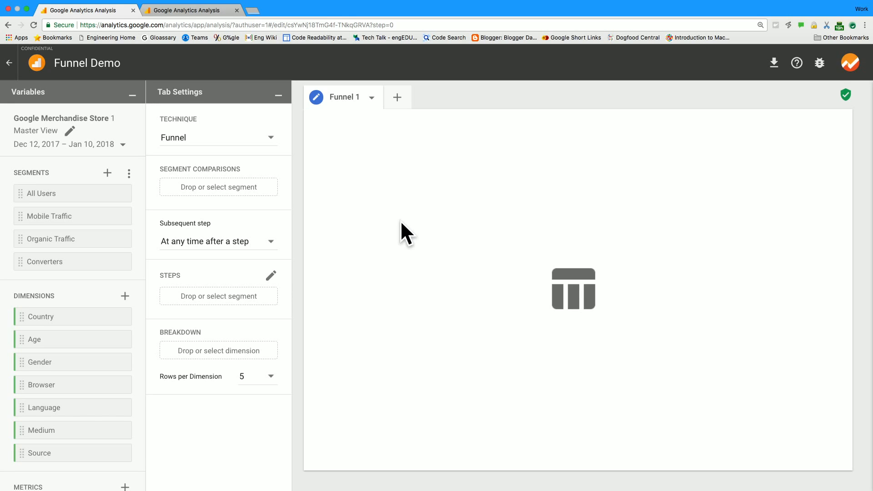
{"action": "mouse_move", "coordinate": [277, 282]}
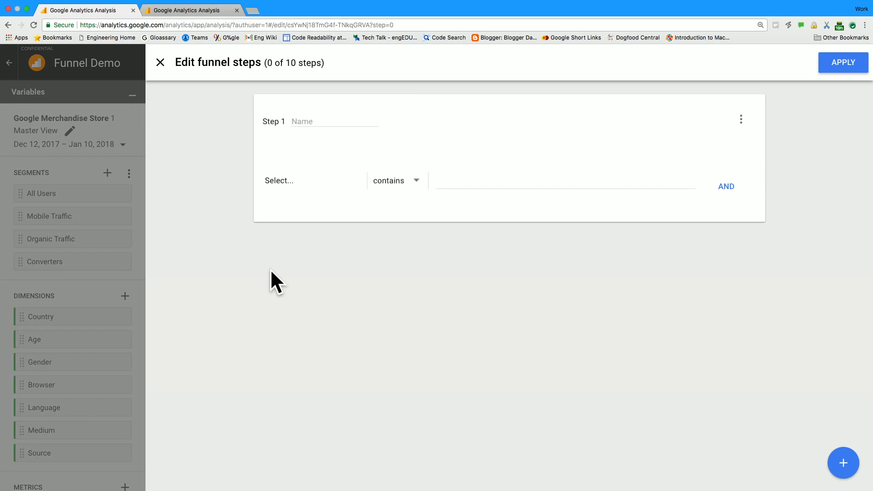
{"action": "mouse_move", "coordinate": [333, 123]}
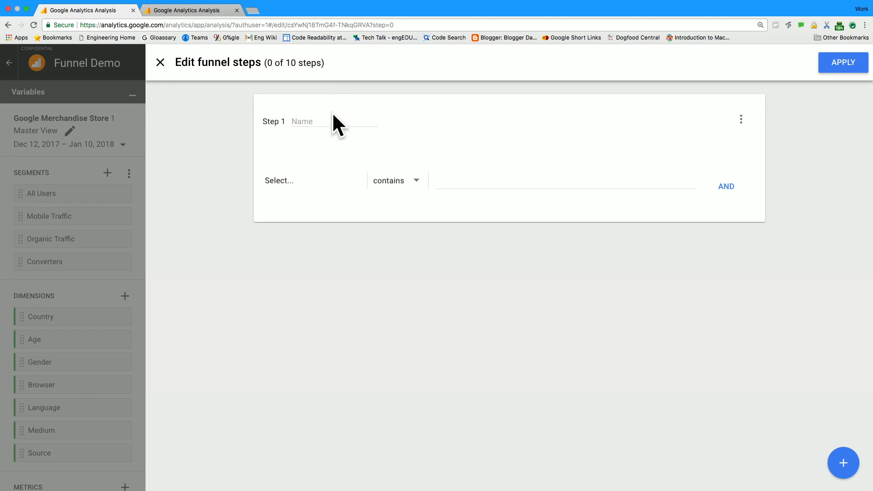
- Name funnel step 1 'Google' with the condition Source exactly matches google
{"action": "left_click", "coordinate": [308, 121]}
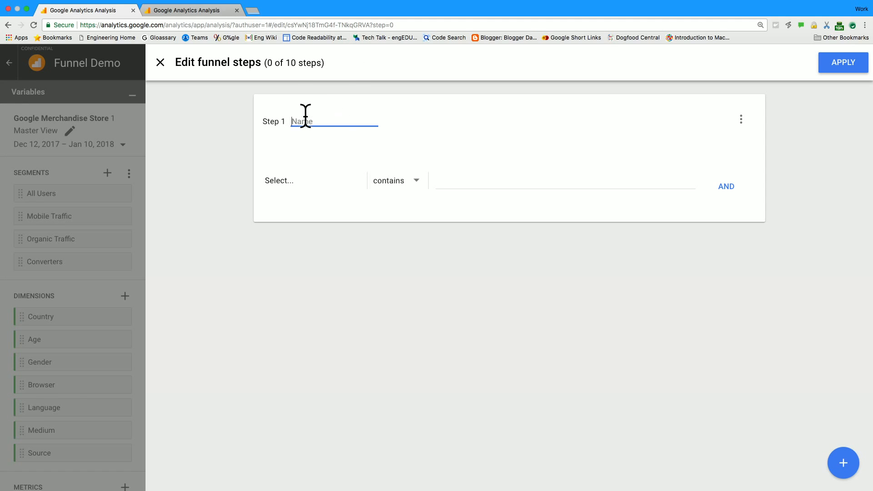
{"action": "type", "text": "Google"}
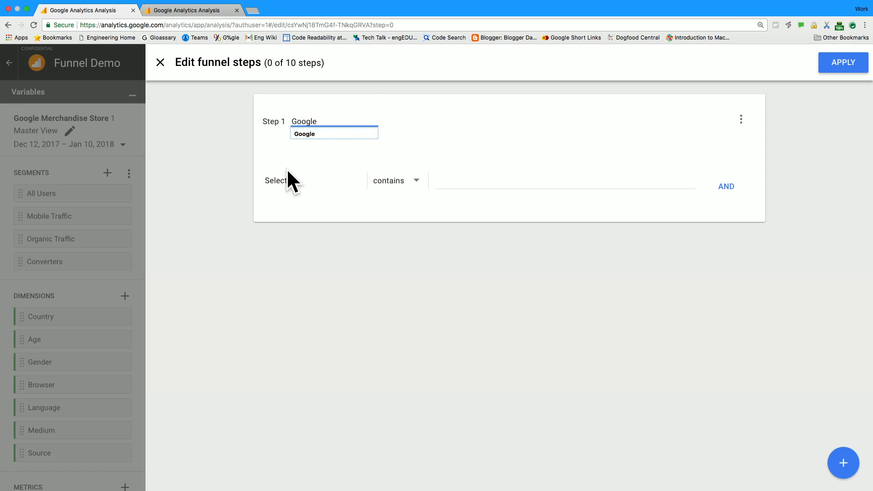
{"action": "left_click", "coordinate": [278, 181]}
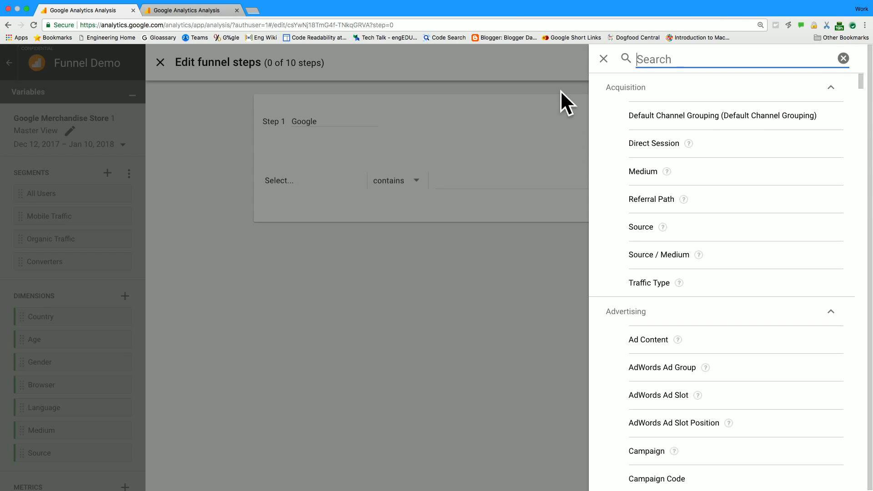
{"action": "type", "text": "Source"}
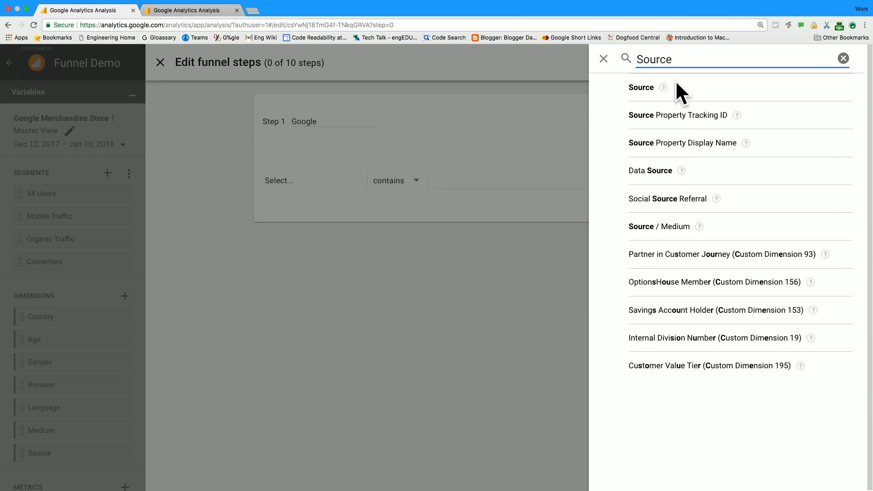
{"action": "left_click", "coordinate": [640, 87]}
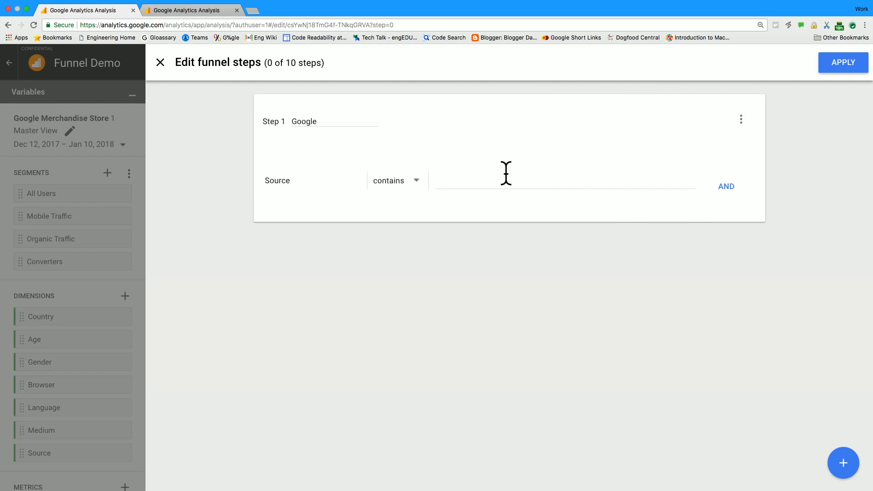
{"action": "type", "text": "google"}
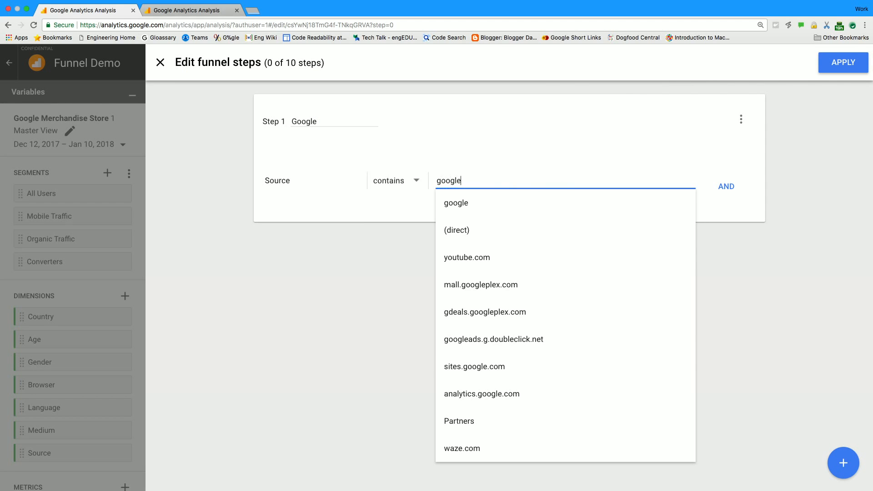
{"action": "left_click", "coordinate": [397, 180]}
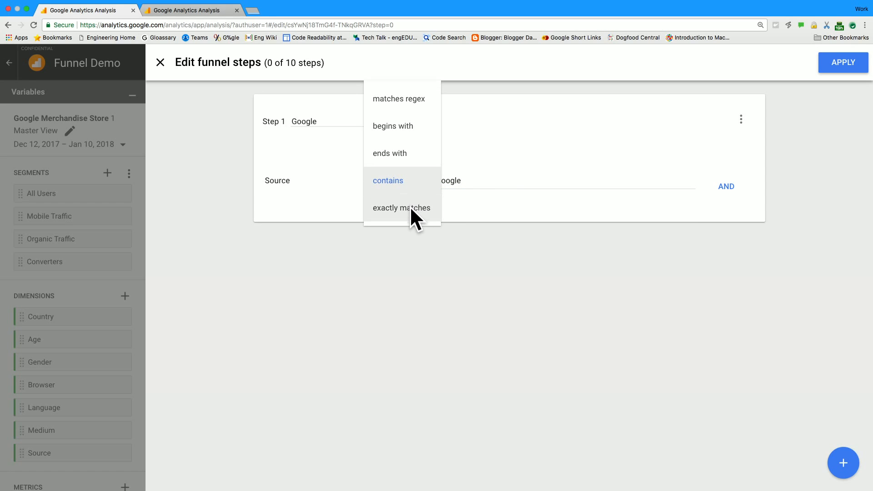
{"action": "left_click", "coordinate": [401, 208]}
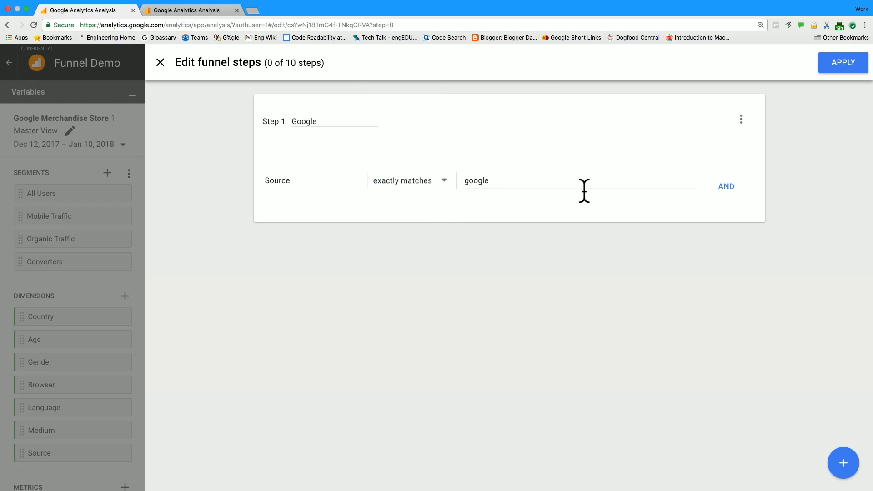
{"action": "mouse_move", "coordinate": [668, 247]}
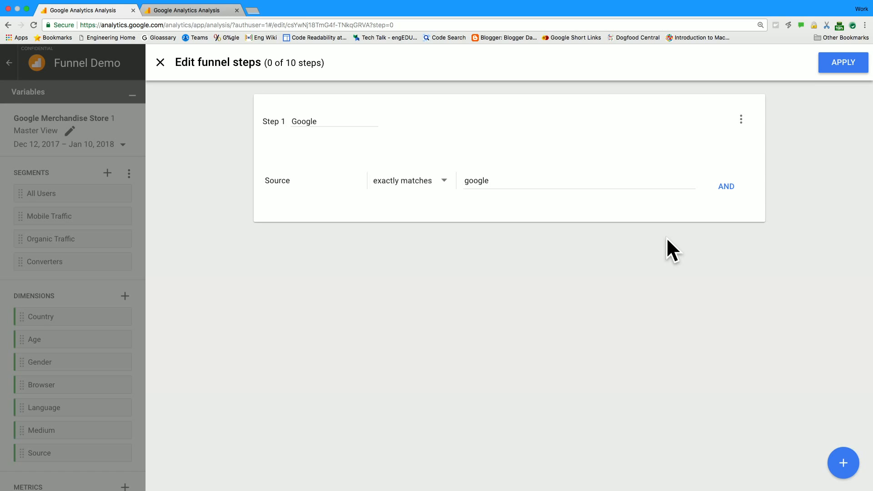
{"action": "mouse_move", "coordinate": [825, 410]}
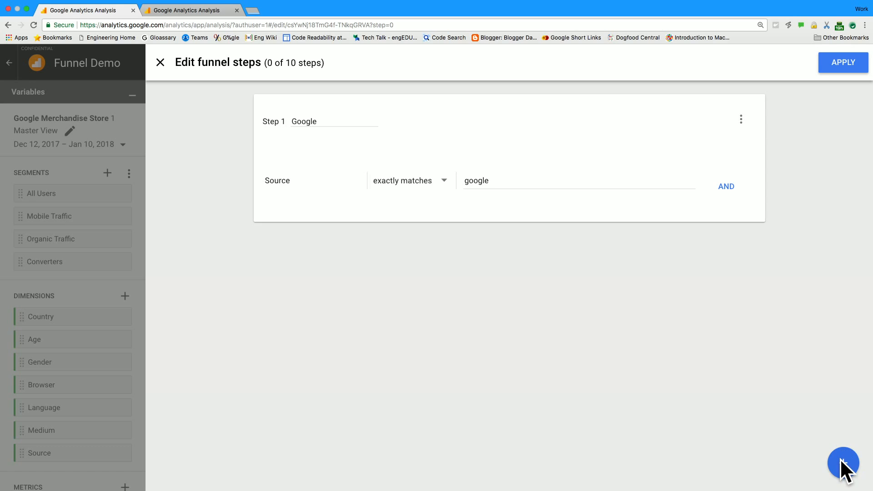
- Add funnel step 2 named 'T+Shirt' with the condition Page contains T+Shirt
{"action": "left_click", "coordinate": [843, 463]}
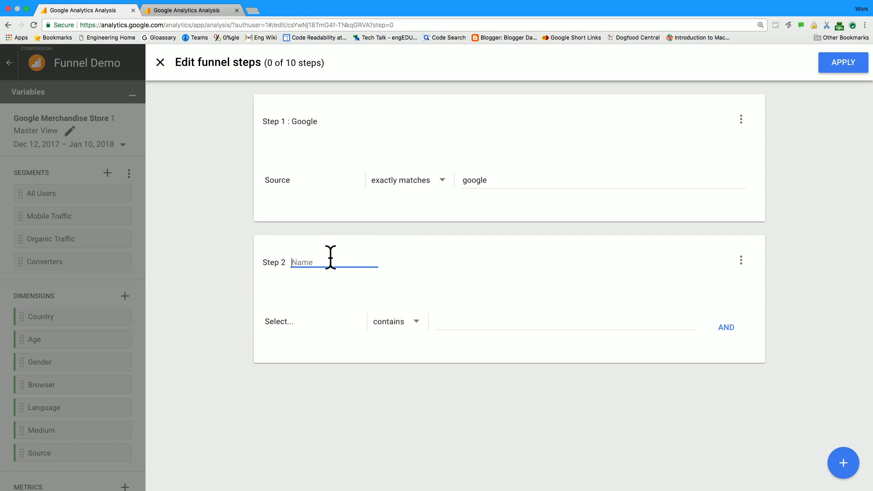
{"action": "type", "text": "T"}
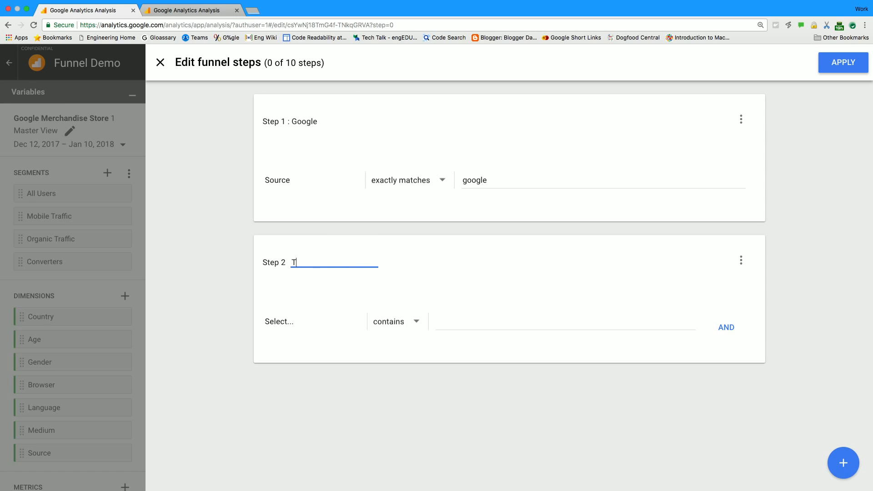
{"action": "type", "text": "+Shirt"}
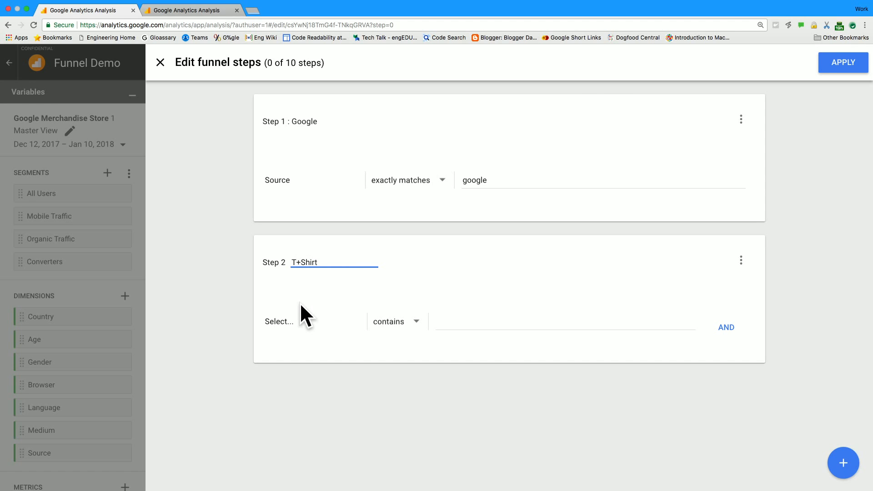
{"action": "left_click", "coordinate": [279, 321]}
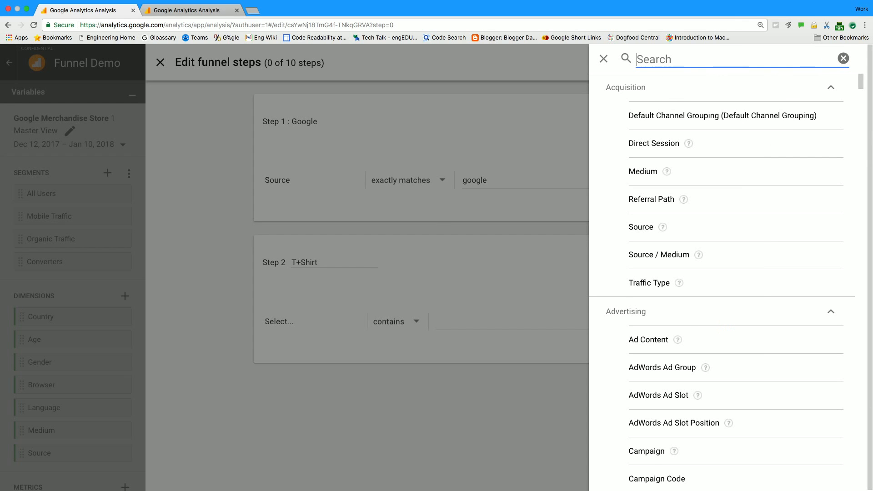
{"action": "type", "text": "Page"}
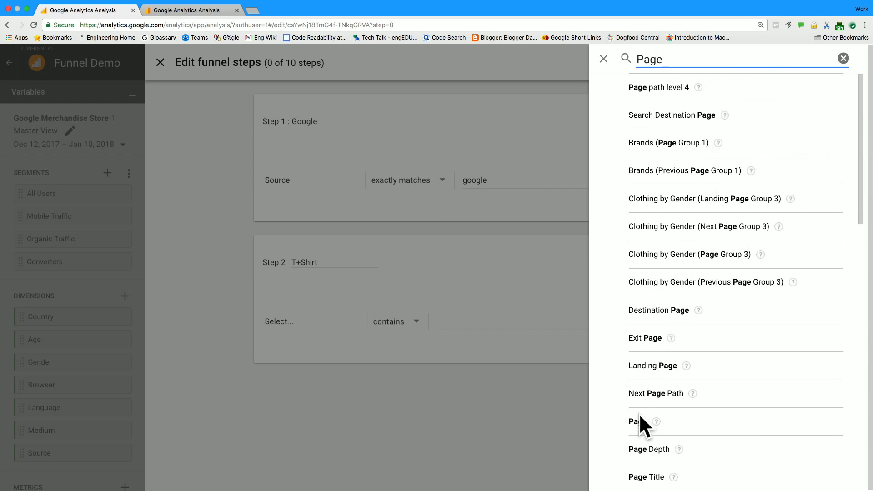
{"action": "left_click", "coordinate": [634, 421]}
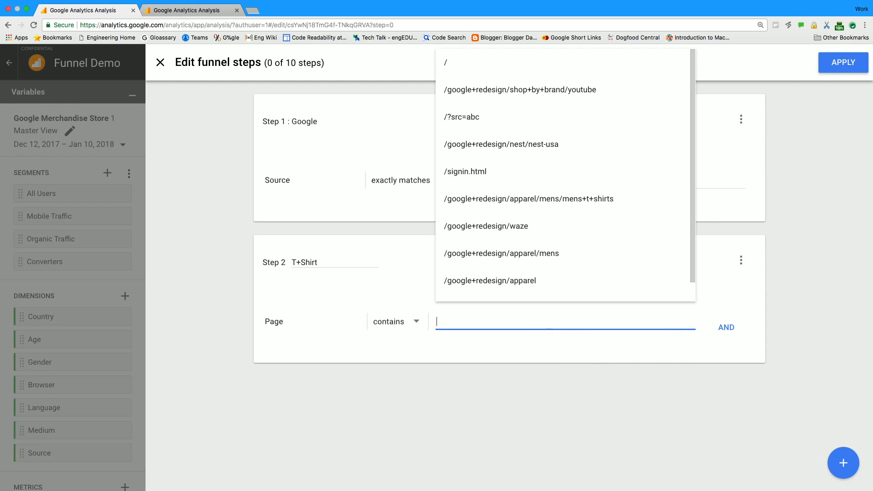
{"action": "type", "text": "T+Shirt"}
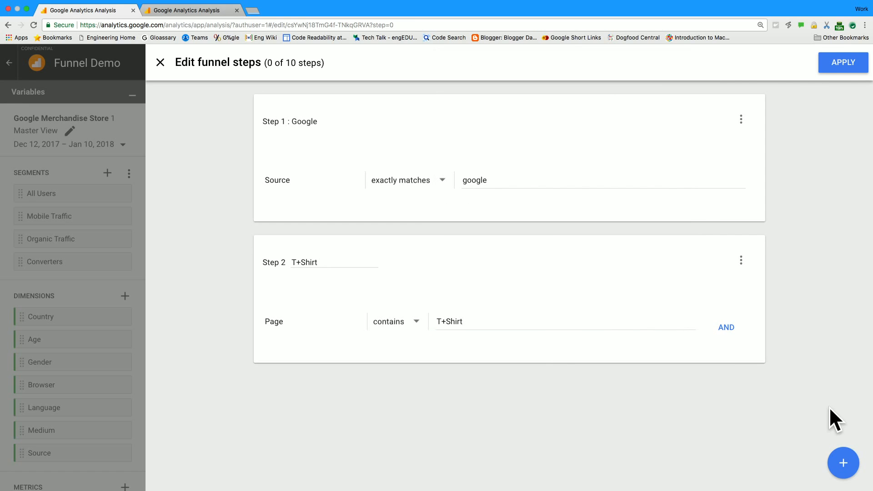
- Add step 3 'Order Completed' where Page contains ordercompleted, and apply the funnel
{"action": "left_click", "coordinate": [843, 462]}
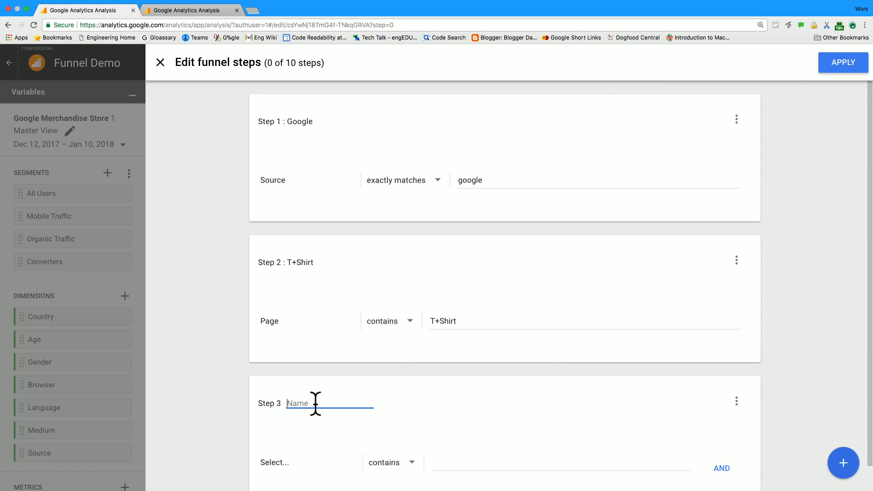
{"action": "type", "text": "Ordd"}
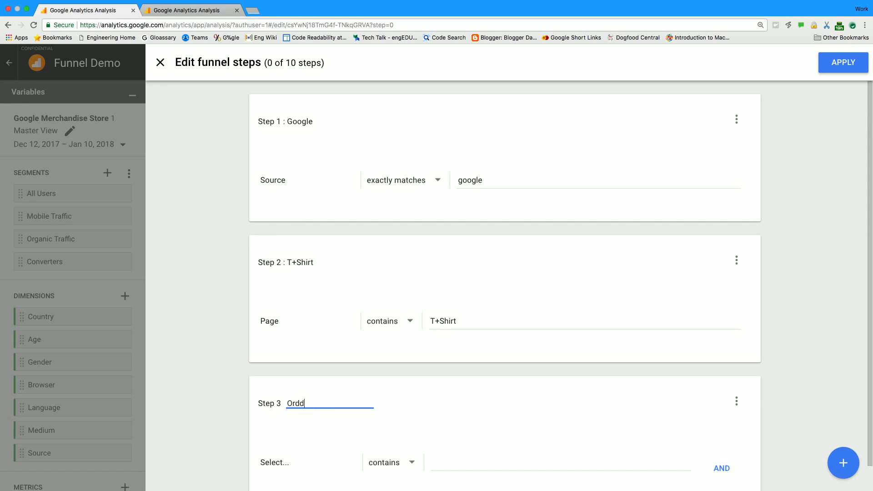
{"action": "type", "text": "Order Complete"}
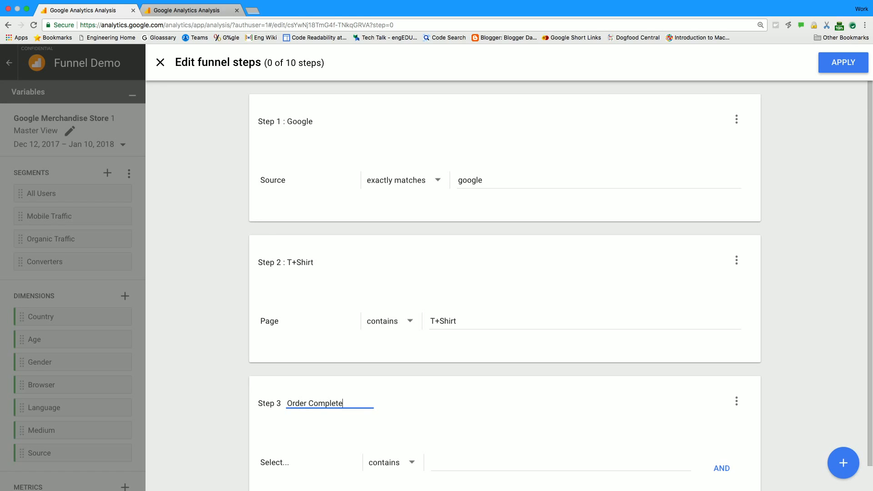
{"action": "type", "text": "d"}
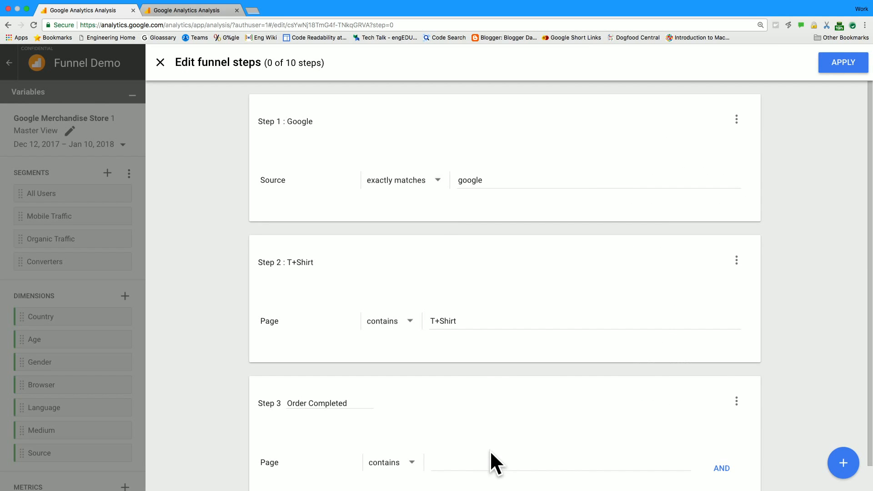
{"action": "type", "text": "ordercompleted"}
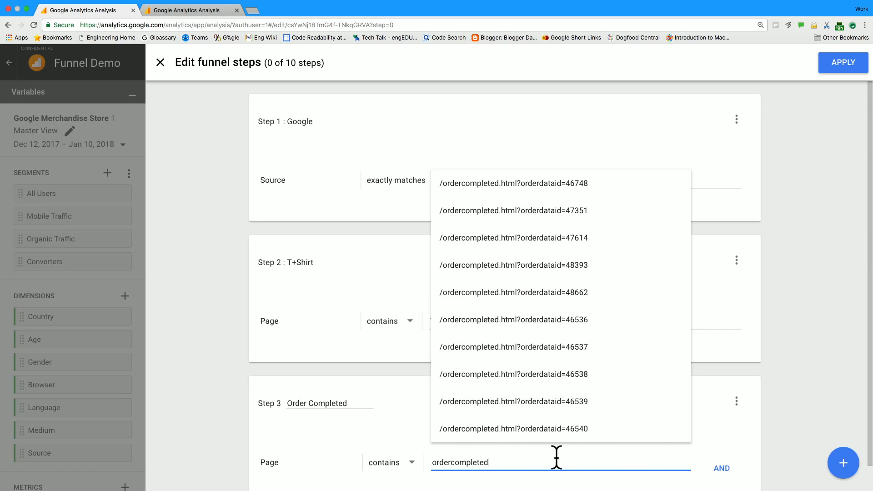
{"action": "mouse_move", "coordinate": [723, 437]}
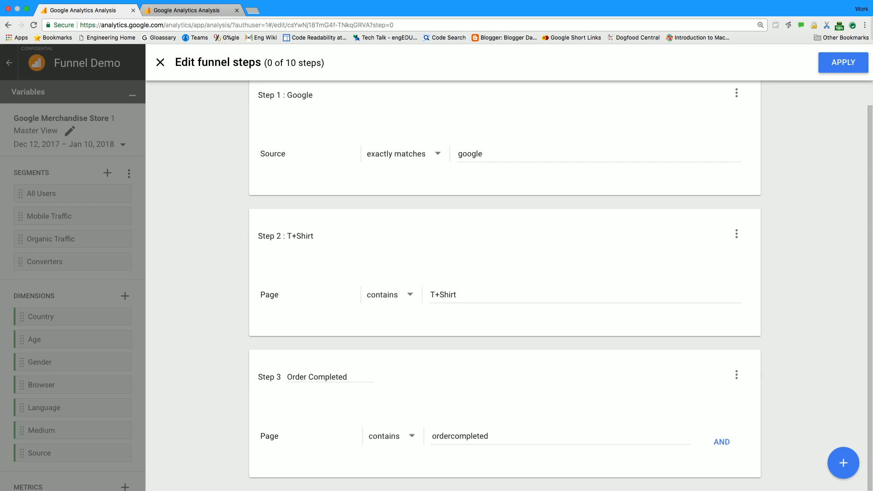
{"action": "left_click", "coordinate": [842, 62]}
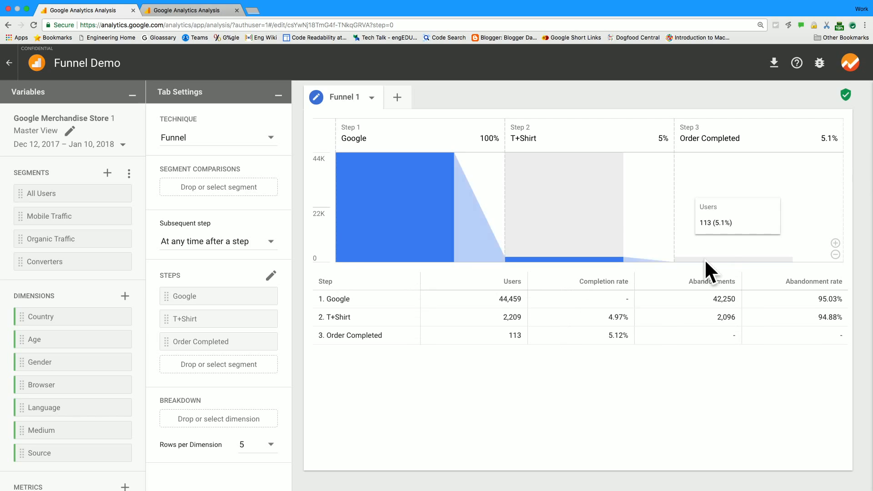
{"action": "mouse_move", "coordinate": [673, 264]}
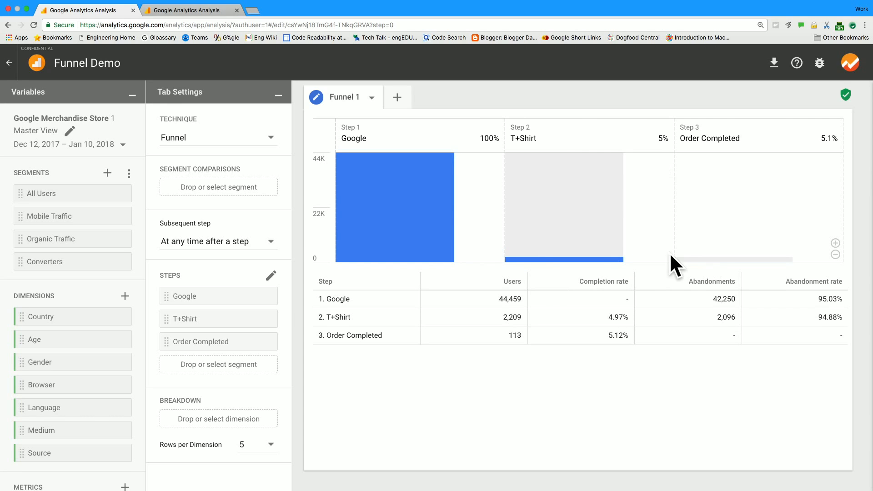
{"action": "mouse_move", "coordinate": [716, 236]}
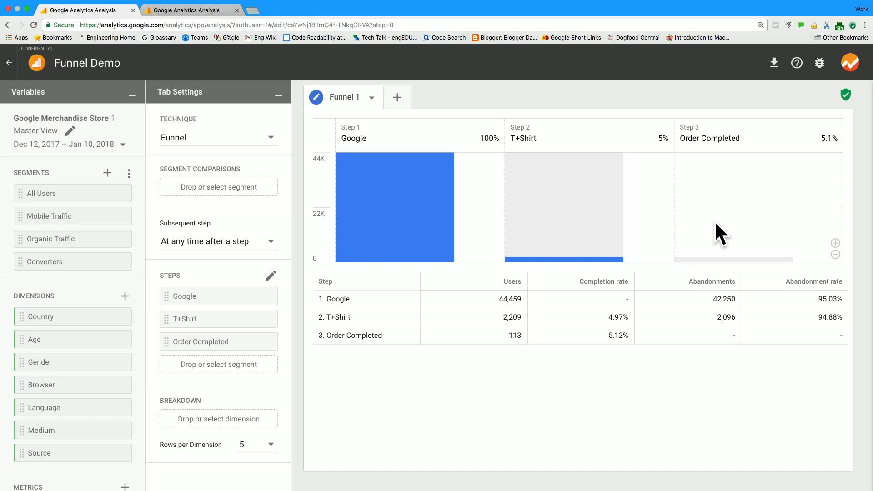
{"action": "mouse_move", "coordinate": [721, 234]}
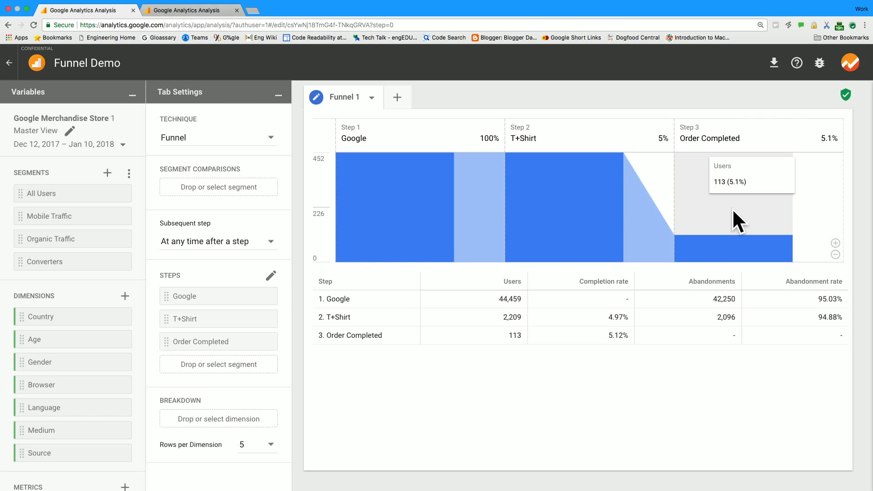
{"action": "mouse_move", "coordinate": [843, 190]}
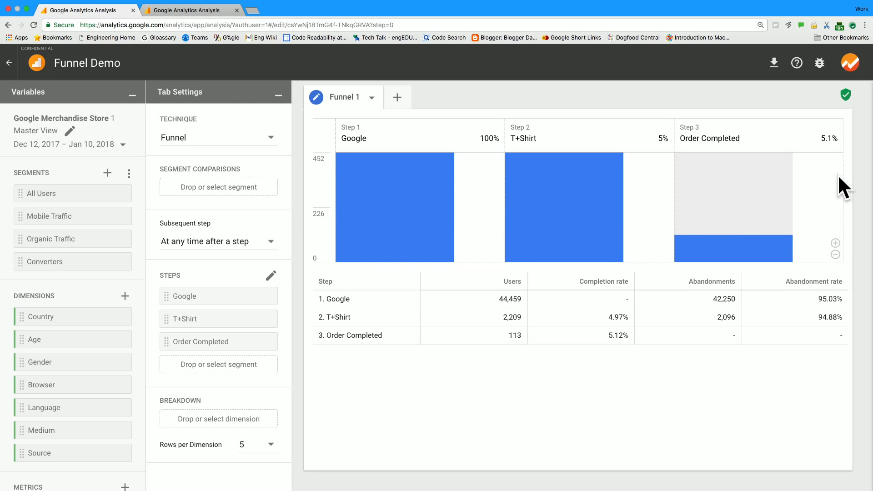
{"action": "mouse_move", "coordinate": [769, 246]}
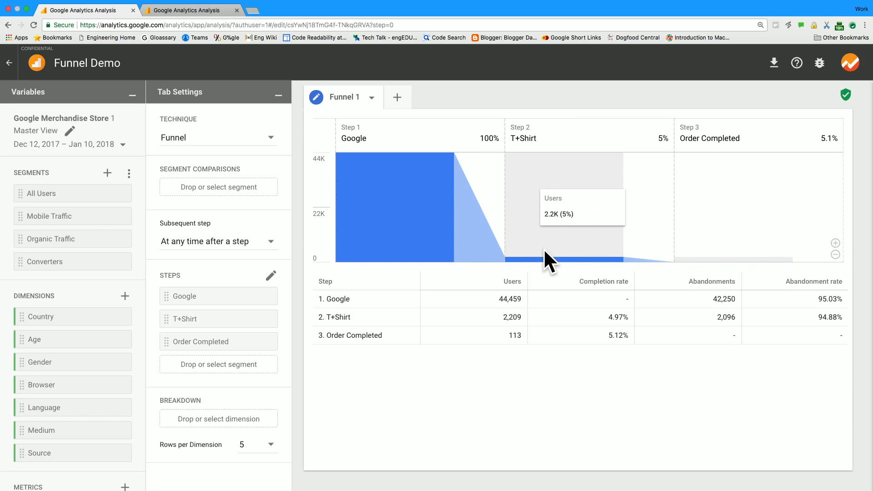
{"action": "mouse_move", "coordinate": [107, 176]}
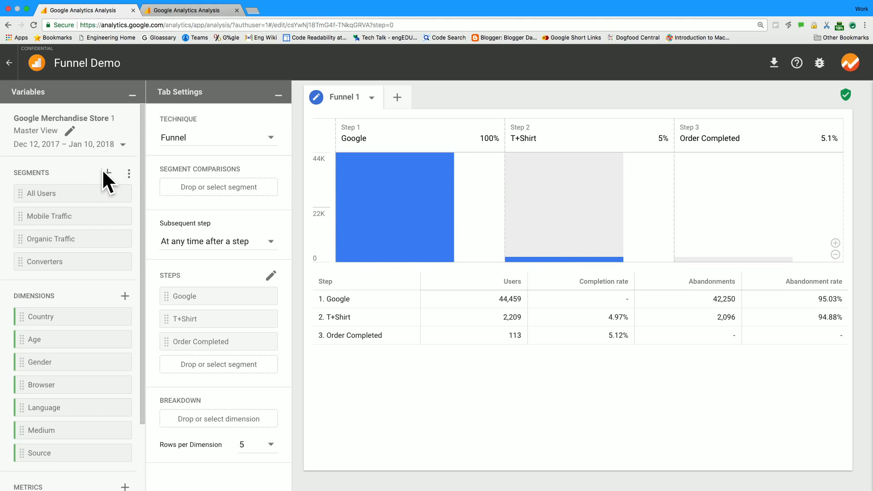
{"action": "mouse_move", "coordinate": [448, 192]}
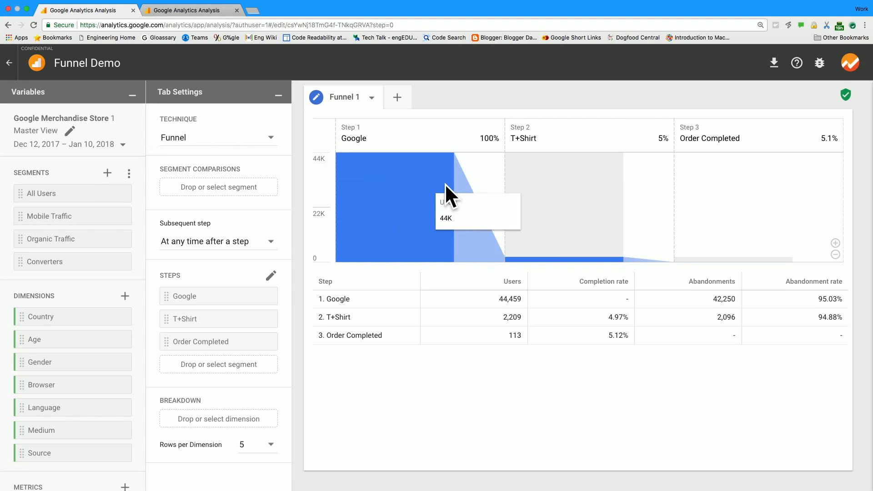
{"action": "mouse_move", "coordinate": [450, 309]}
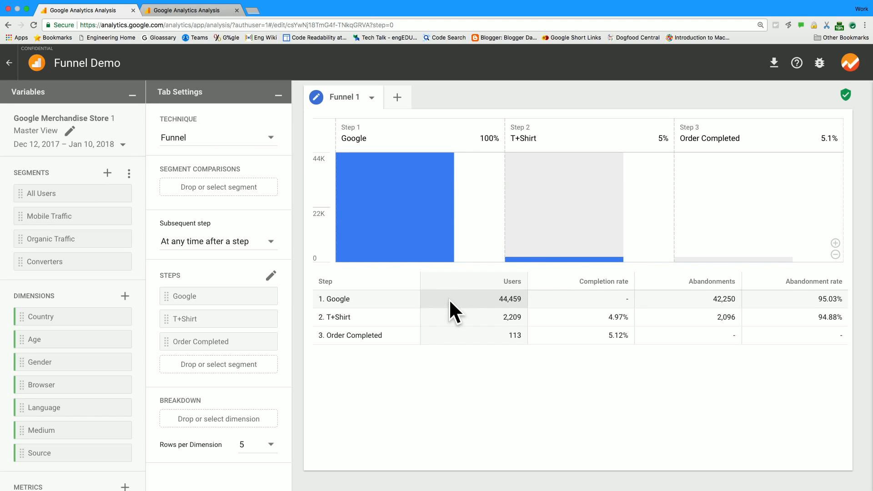
{"action": "mouse_move", "coordinate": [152, 167]}
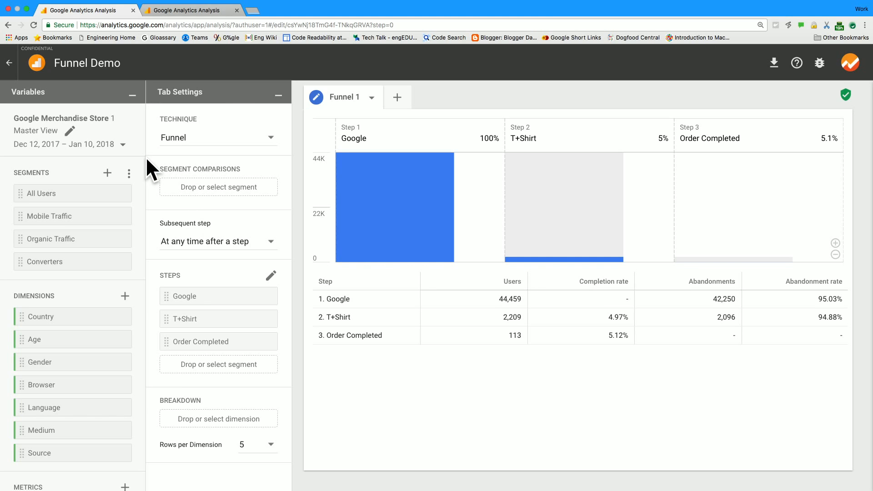
{"action": "mouse_move", "coordinate": [116, 178]}
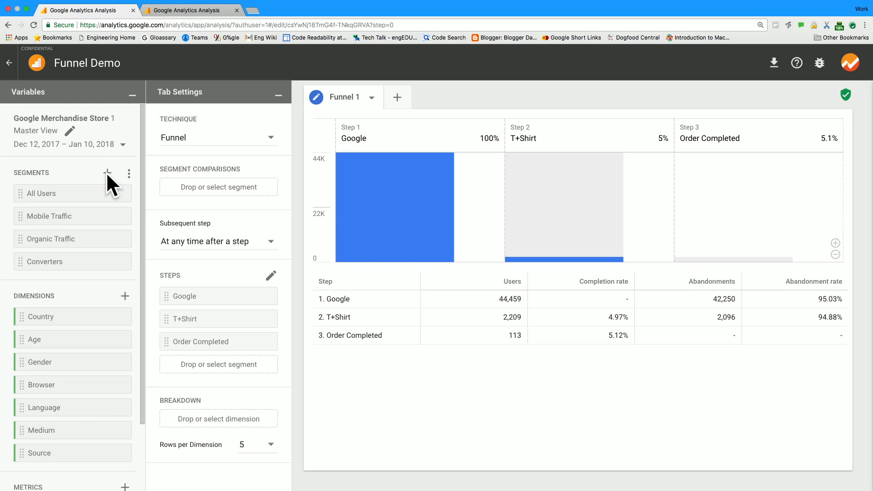
- Import the New Users, Returning Users and Paid Traffic segments into the exploration
{"action": "left_click", "coordinate": [107, 173]}
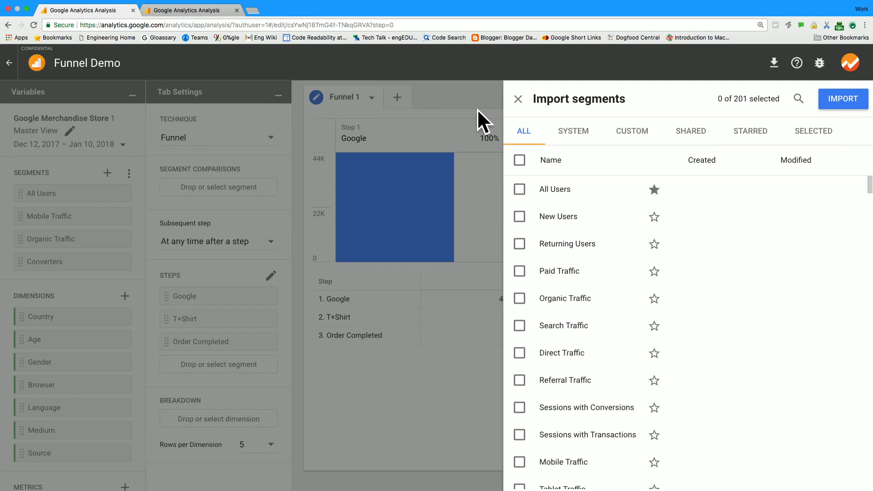
{"action": "mouse_move", "coordinate": [523, 222]}
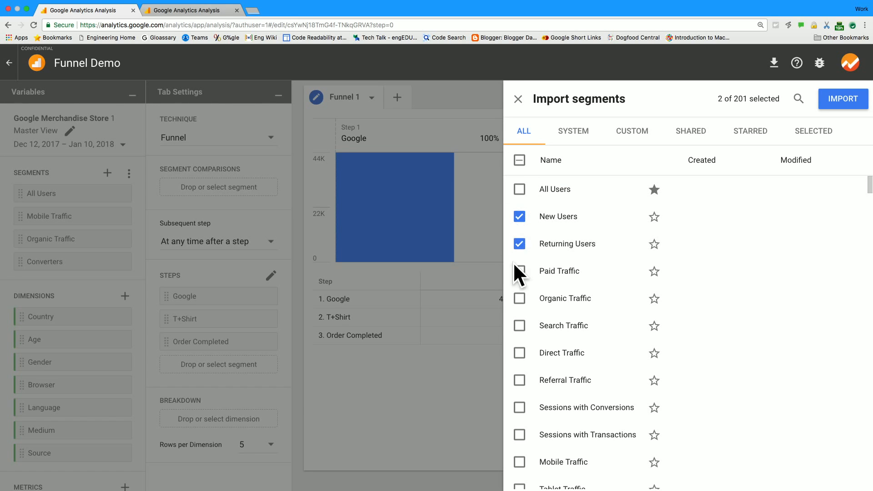
{"action": "left_click", "coordinate": [519, 271]}
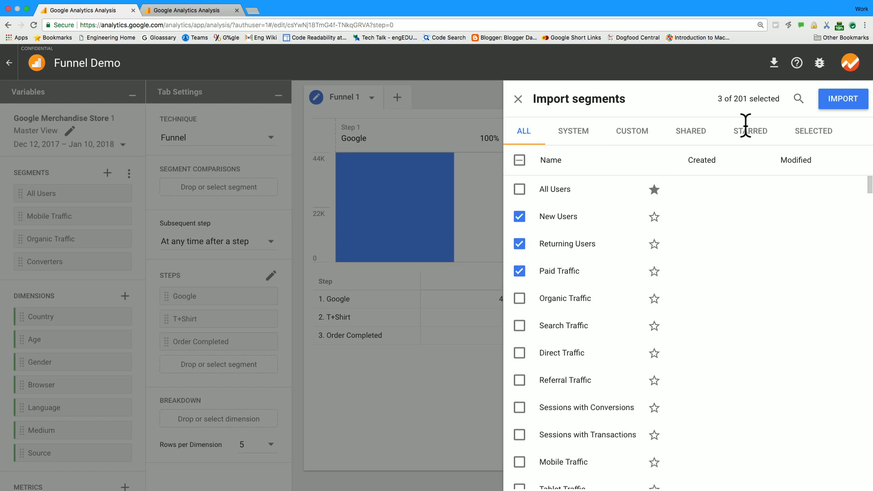
{"action": "left_click", "coordinate": [843, 98]}
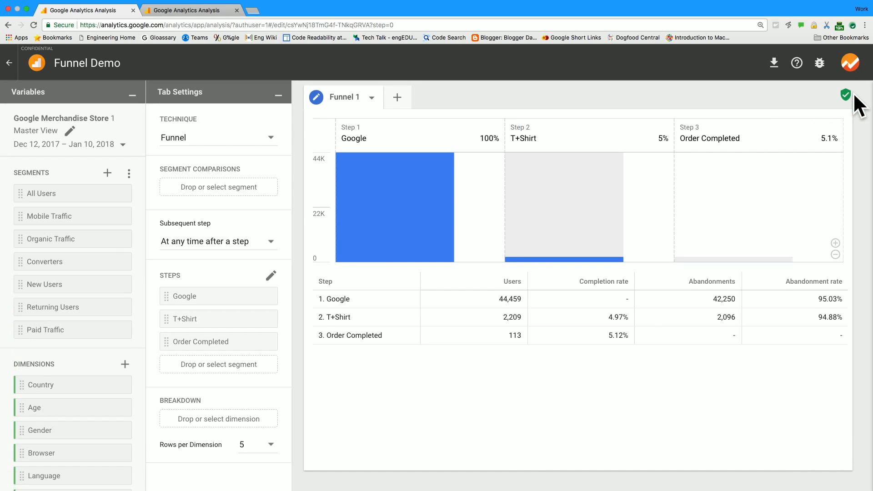
{"action": "mouse_move", "coordinate": [45, 262]}
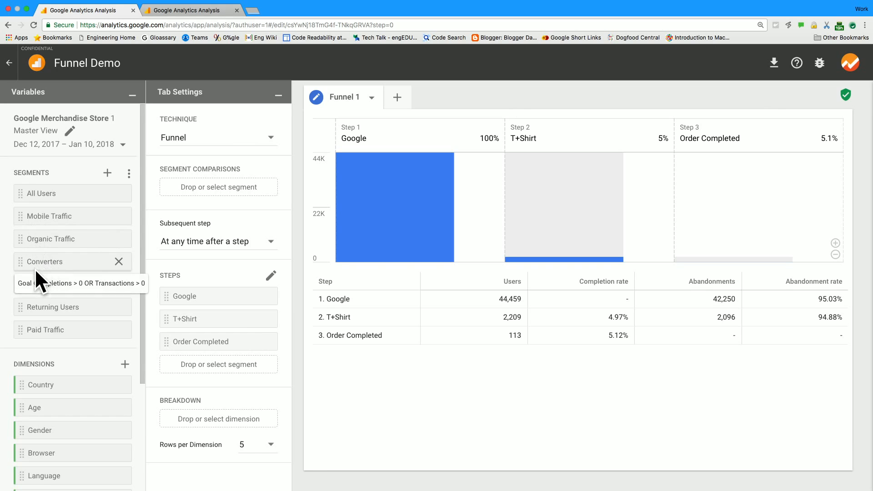
{"action": "mouse_move", "coordinate": [99, 265]}
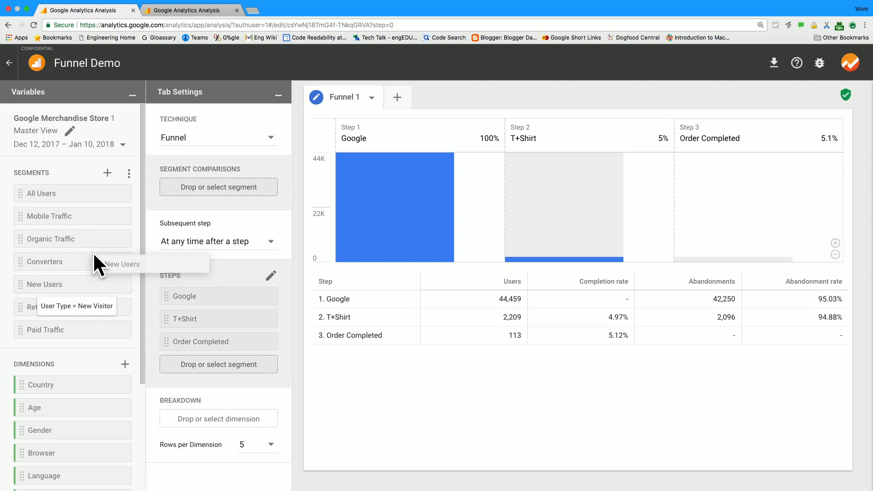
- Drag New Users, Paid Traffic and Mobile Traffic into Segment Comparisons
{"action": "left_click_drag", "start_coordinate": [97, 264], "coordinate": [201, 191]}
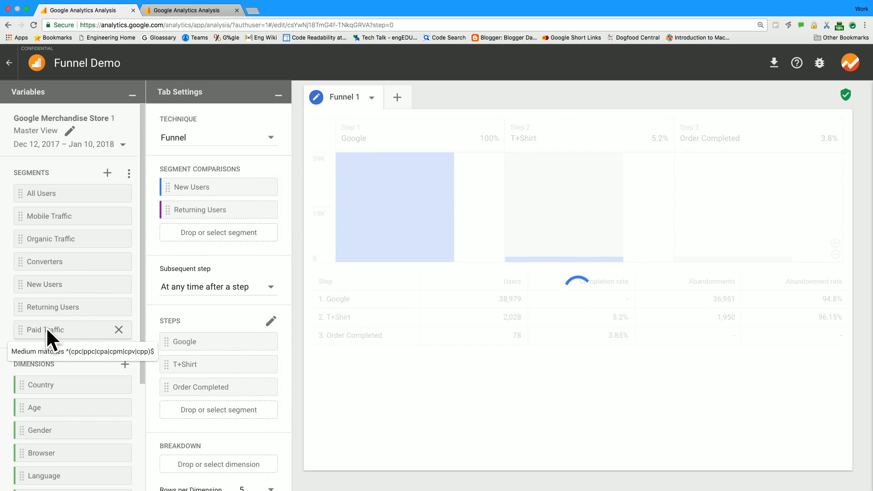
{"action": "left_click_drag", "start_coordinate": [45, 330], "coordinate": [218, 232]}
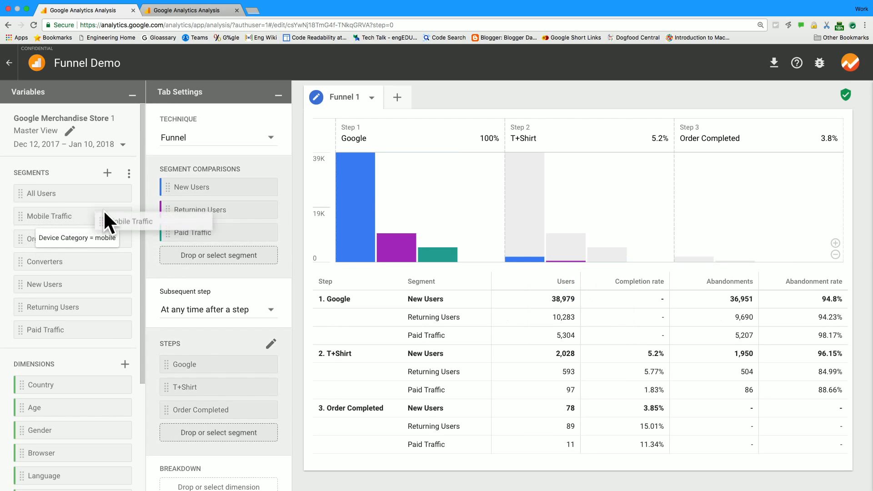
{"action": "left_click_drag", "start_coordinate": [103, 216], "coordinate": [215, 262]}
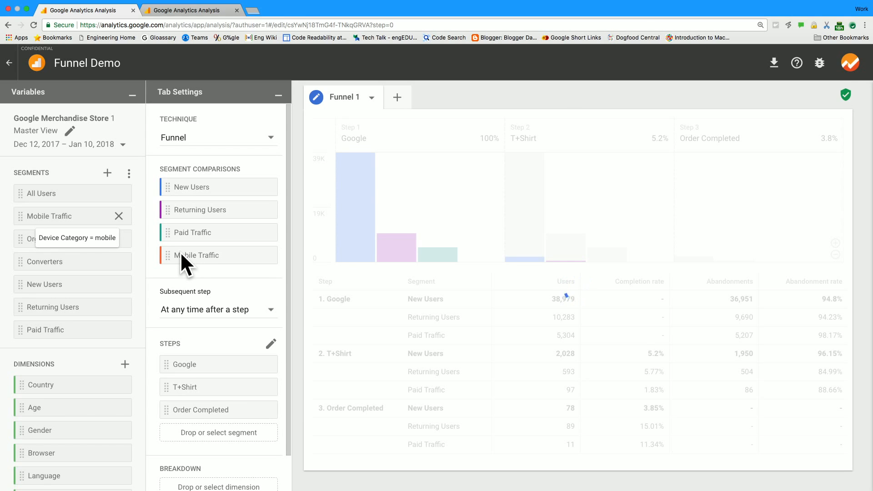
{"action": "left_click", "coordinate": [199, 255]}
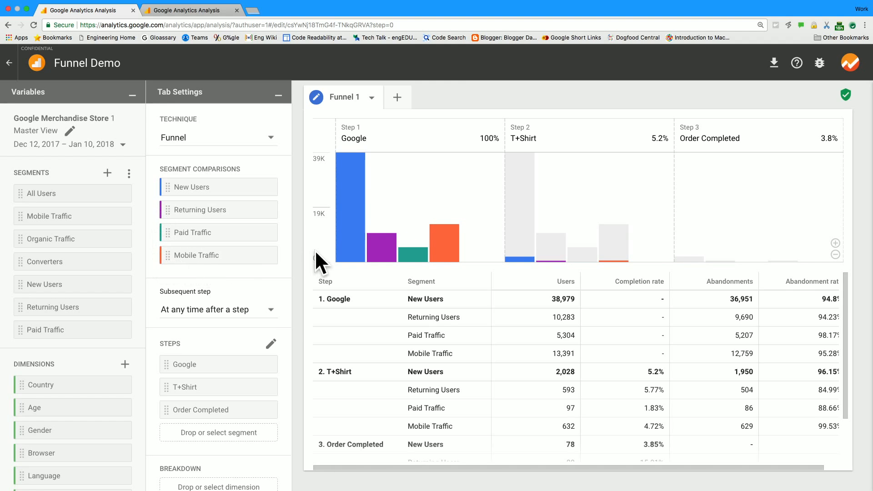
{"action": "mouse_move", "coordinate": [443, 247]}
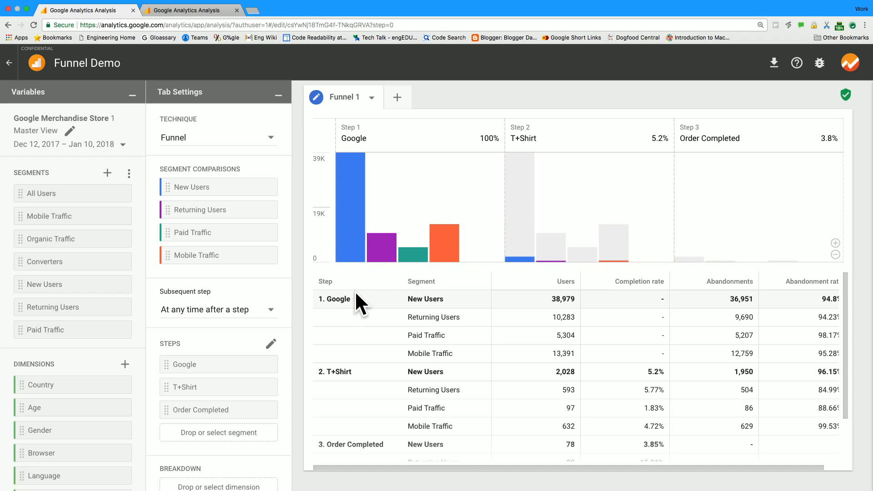
{"action": "mouse_move", "coordinate": [397, 304]}
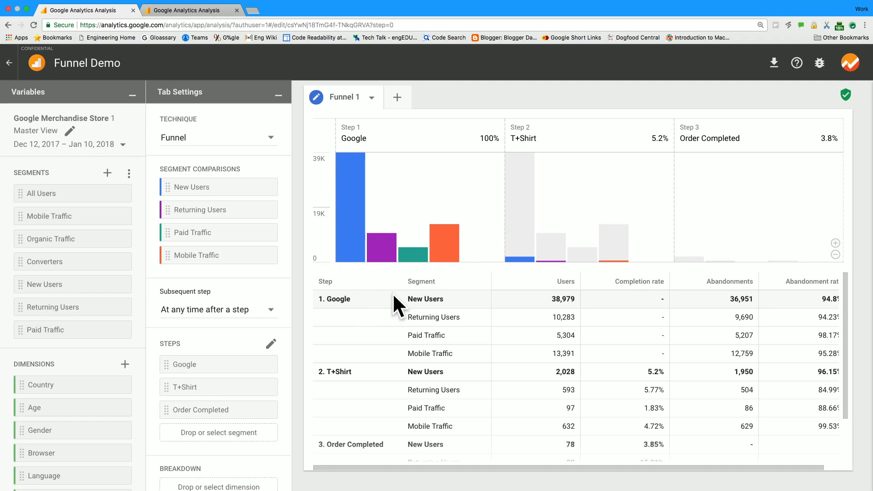
{"action": "mouse_move", "coordinate": [397, 385]}
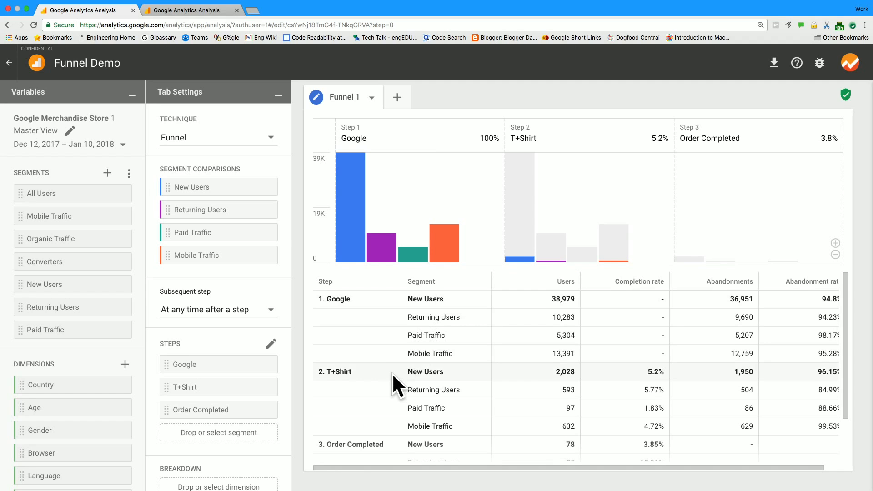
{"action": "scroll", "scroll_direction": "down", "scroll_amount": 3}
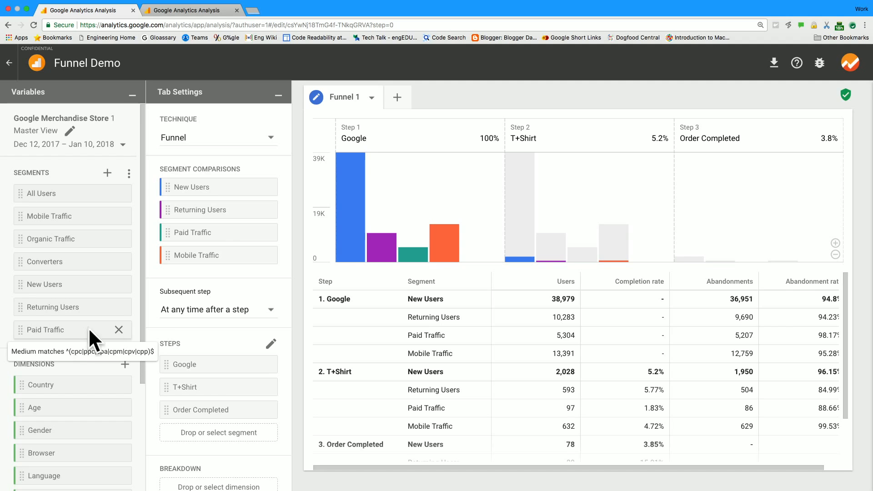
{"action": "mouse_move", "coordinate": [519, 260]}
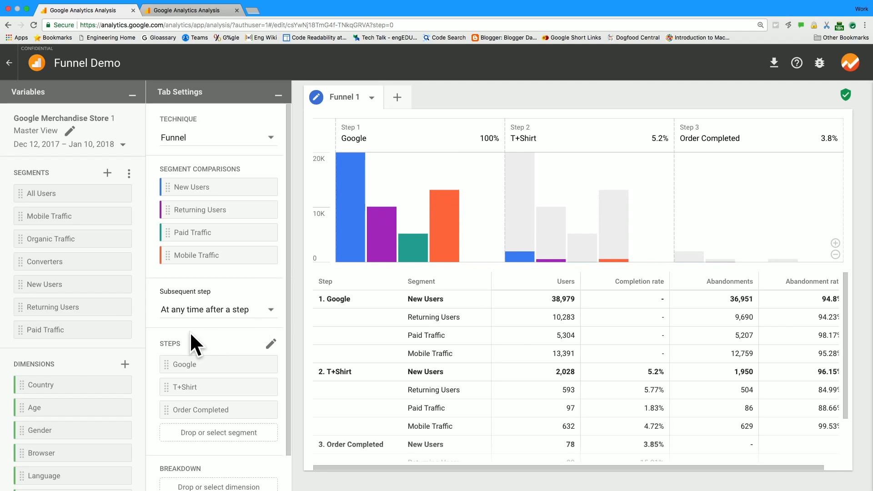
{"action": "scroll", "scroll_direction": "down", "scroll_amount": 3}
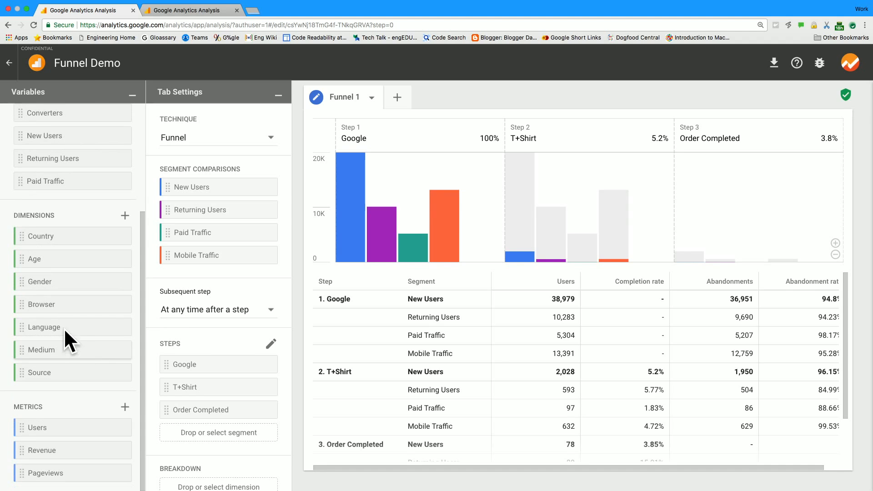
{"action": "mouse_move", "coordinate": [36, 308]}
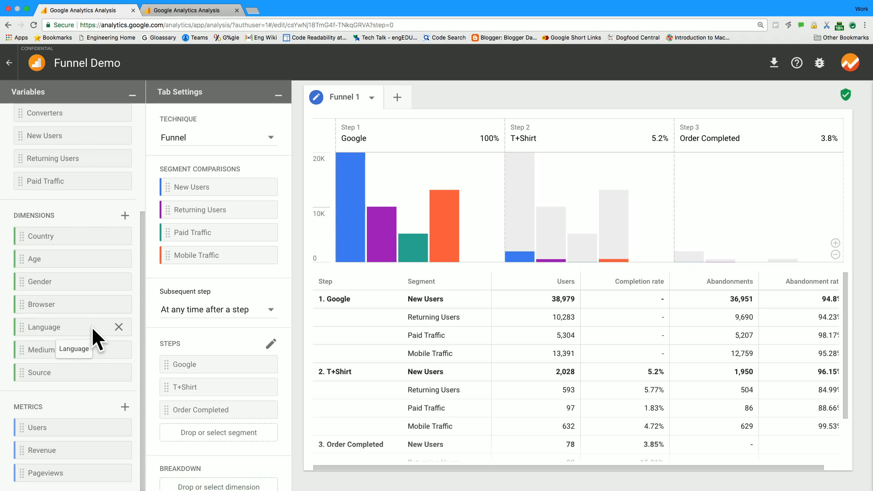
{"action": "mouse_move", "coordinate": [216, 359]}
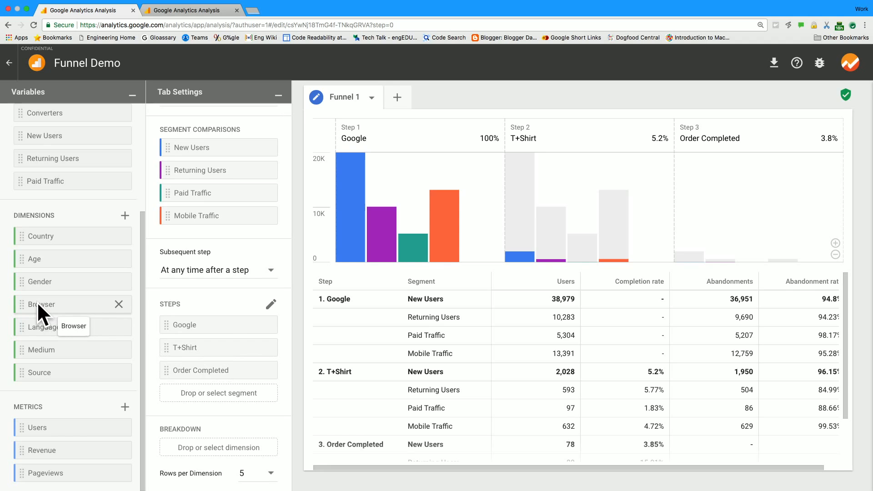
- Drop the Browser dimension into the funnel's Breakdown zone
{"action": "left_click_drag", "start_coordinate": [42, 304], "coordinate": [218, 447]}
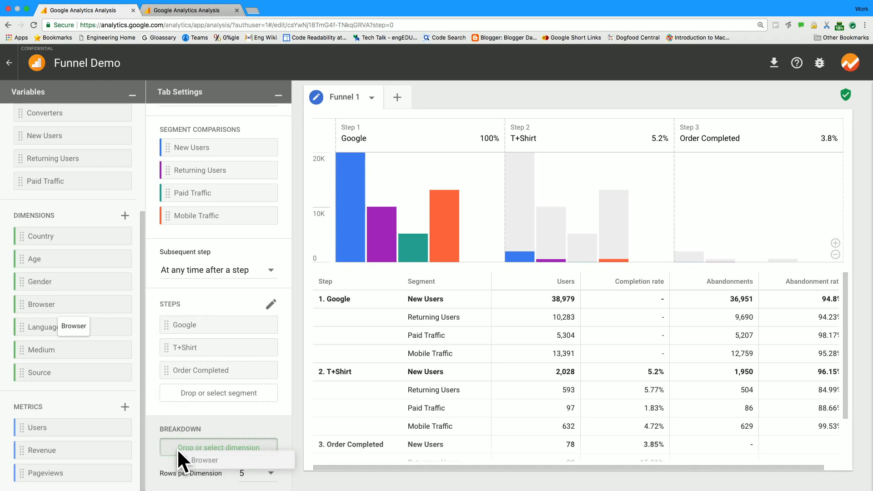
{"action": "left_click_drag", "start_coordinate": [39, 304], "coordinate": [218, 447]}
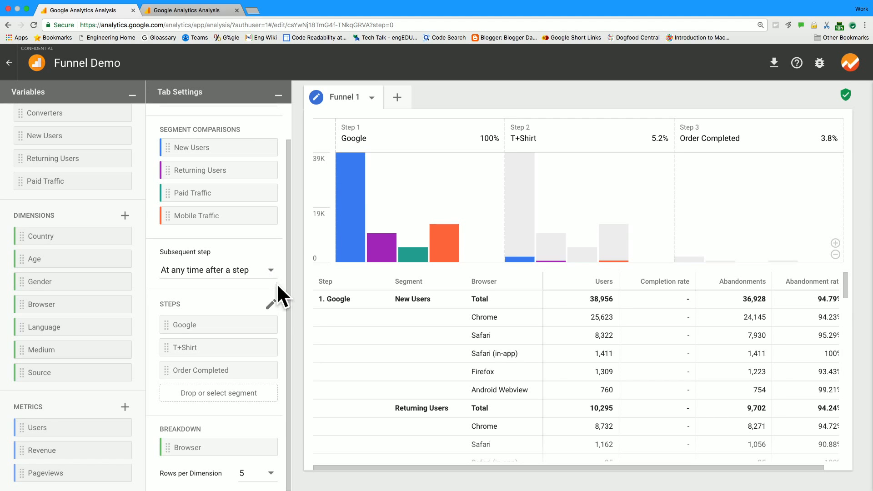
{"action": "scroll", "scroll_direction": "down", "scroll_amount": 3}
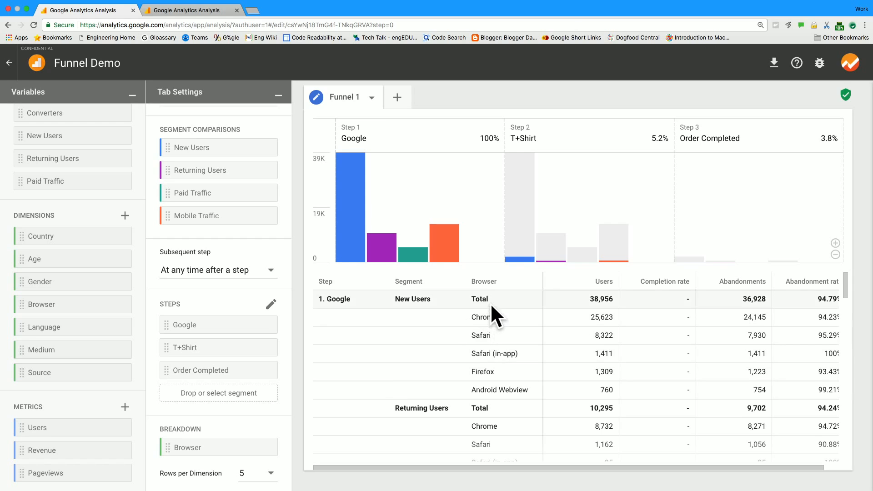
{"action": "mouse_move", "coordinate": [437, 328]}
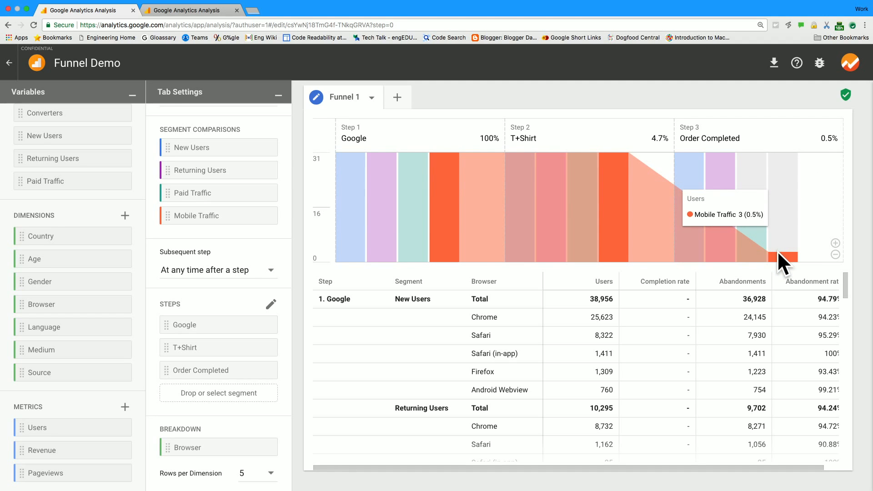
{"action": "mouse_move", "coordinate": [759, 257]}
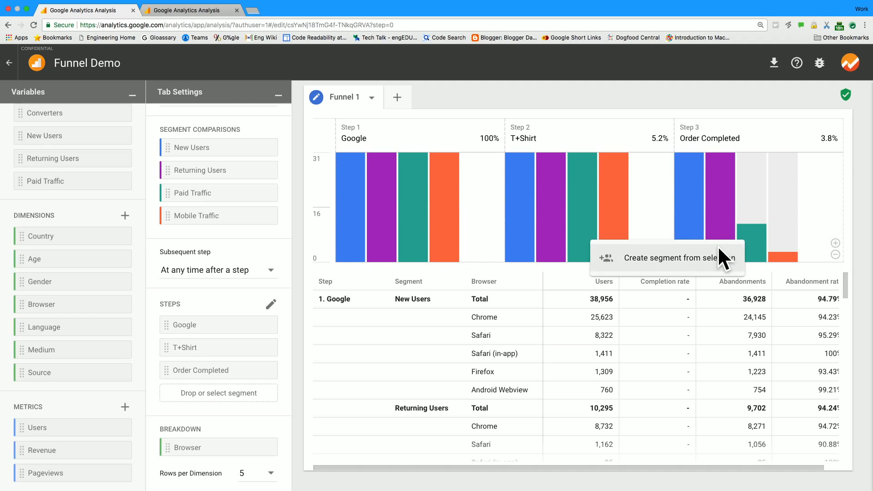
- Save a segment from the Order Completed Paid Traffic bar as 'Paid Traffic Who May Have Bought T-Shirts'
{"action": "left_click", "coordinate": [668, 258]}
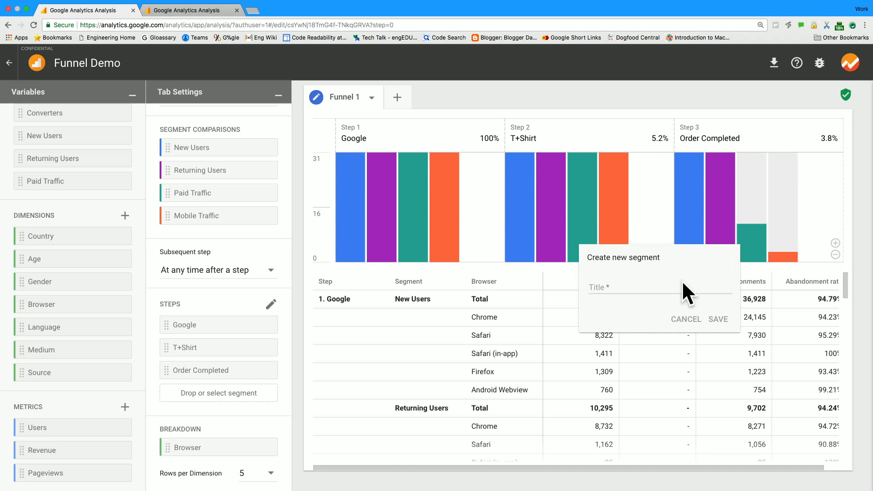
{"action": "left_click", "coordinate": [629, 288]}
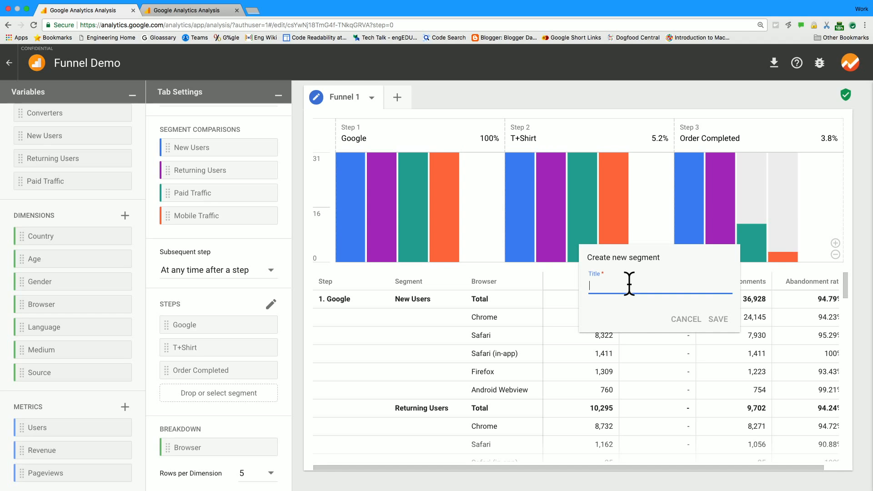
{"action": "type", "text": "Paid Traffic"}
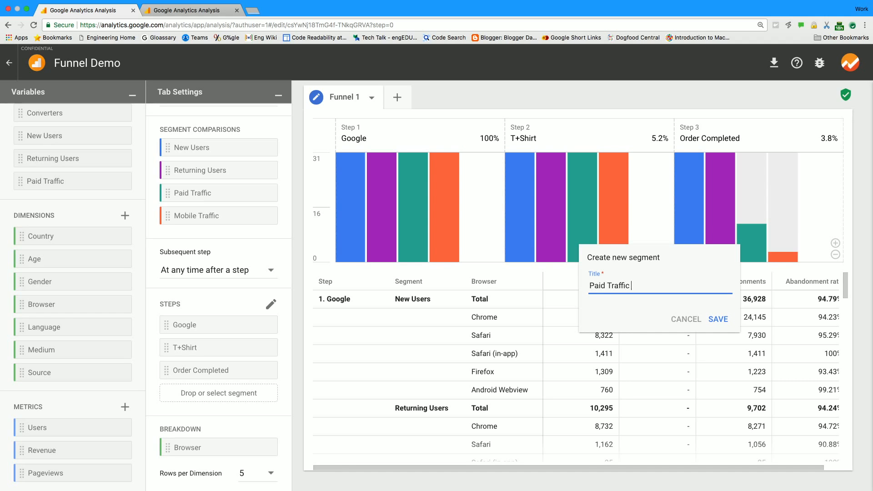
{"action": "type", "text": "Who May Have Bought T-Shirts"}
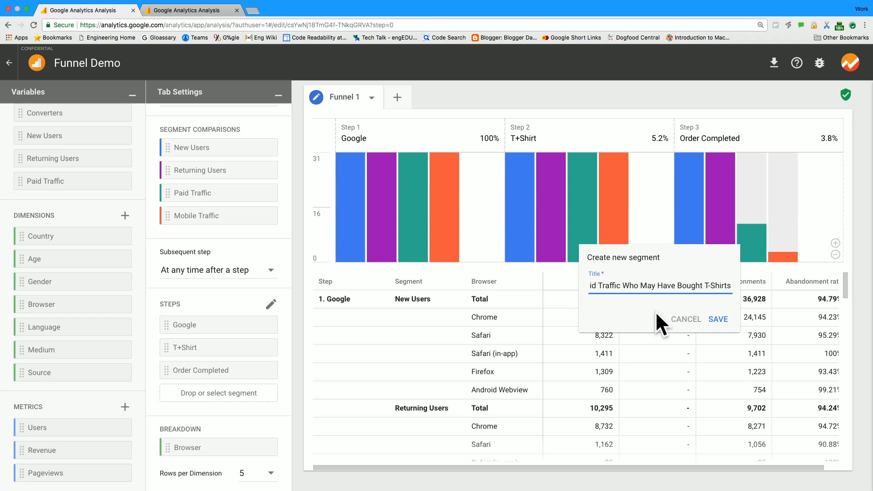
{"action": "left_click", "coordinate": [718, 319]}
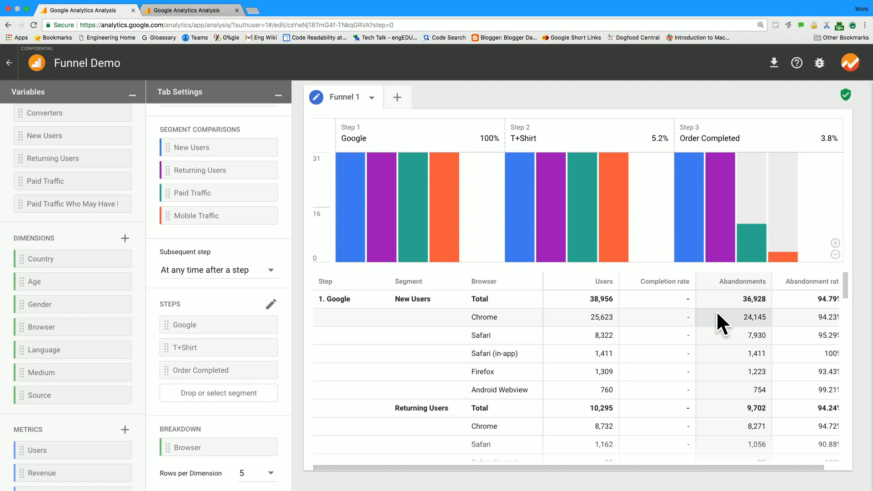